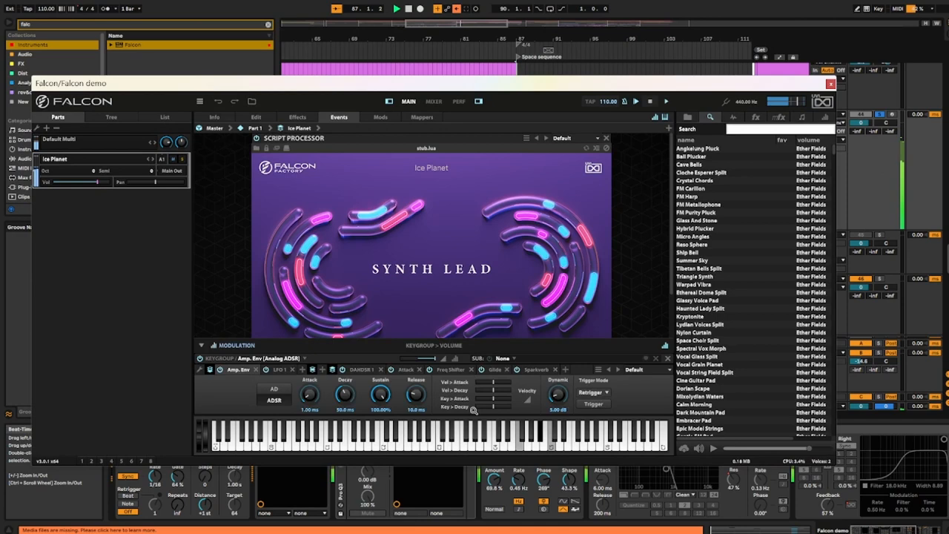
- Load the rhythm 2 user preset into the Script Processor so rhythm_banks.lua runs
left_click(801, 117)
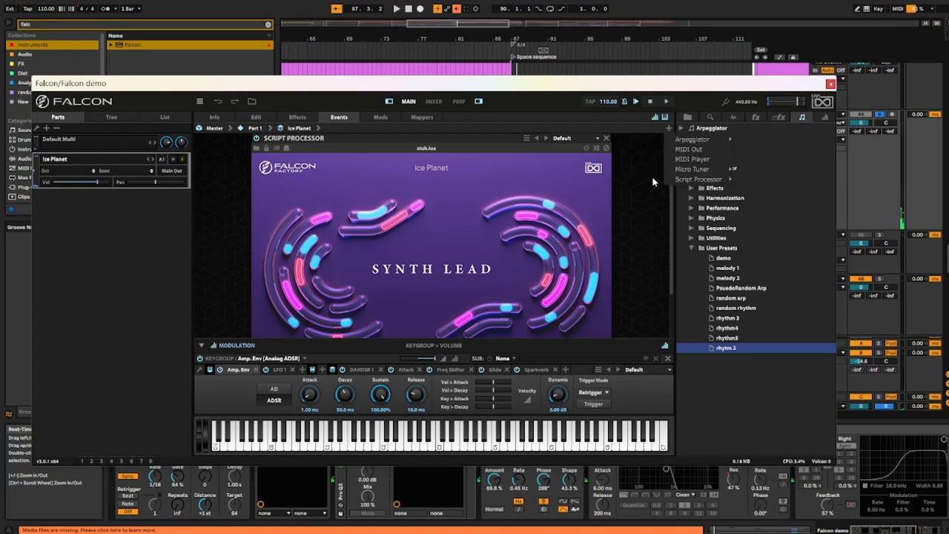
left_click(700, 177)
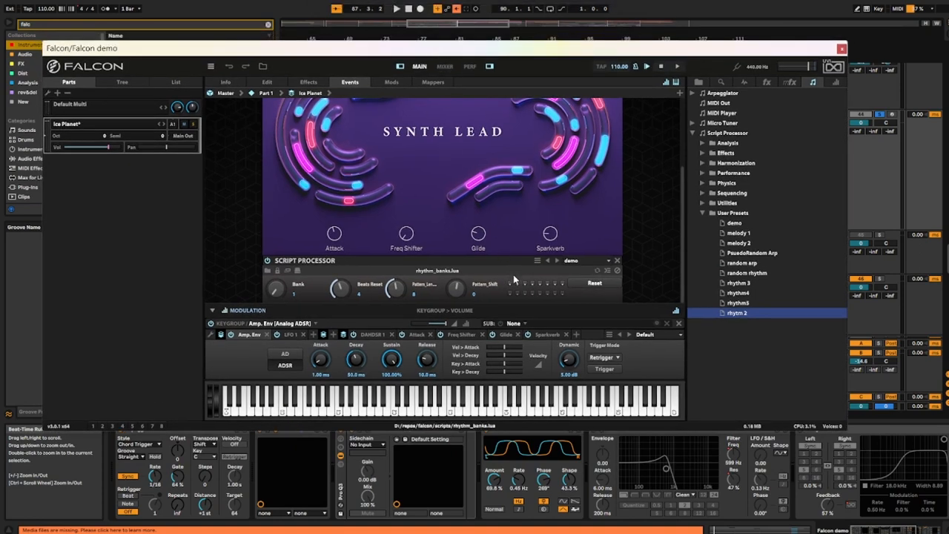
left_click(516, 294)
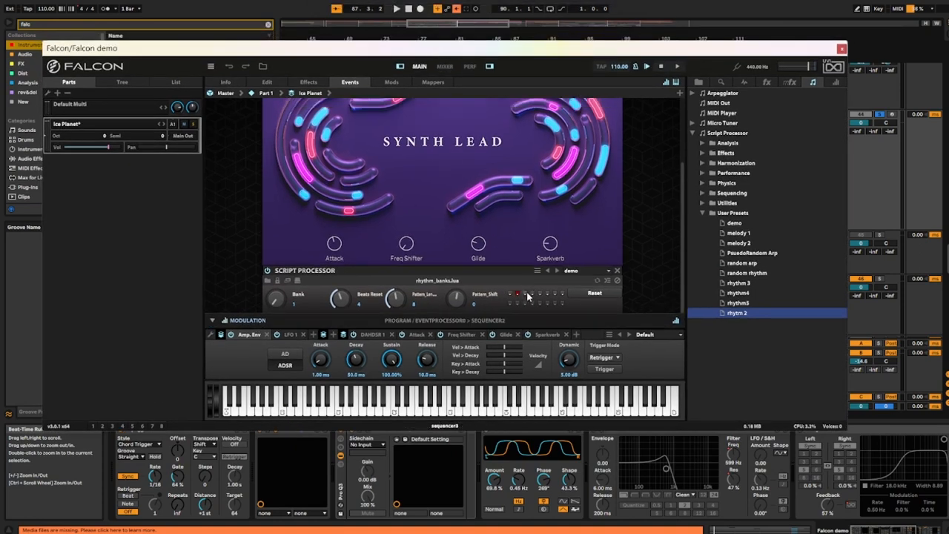
left_click(531, 295)
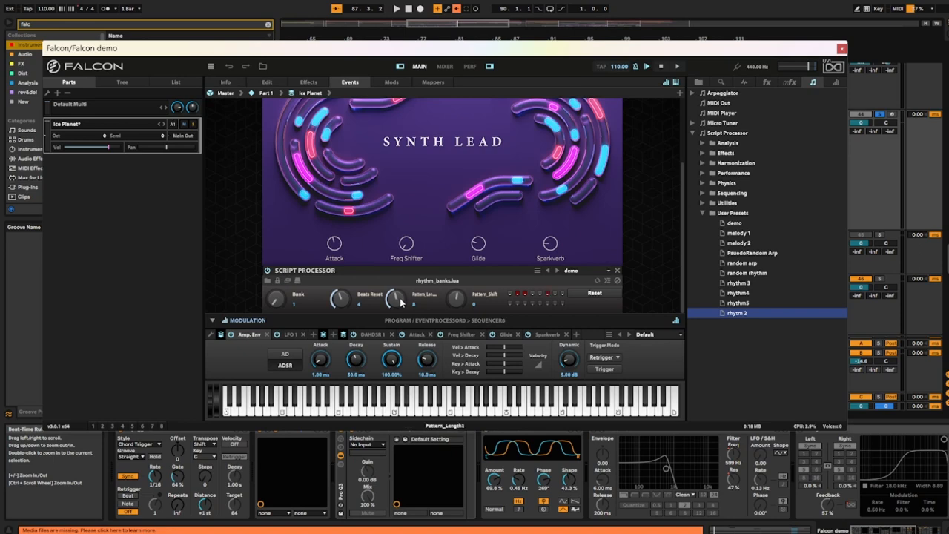
left_click(396, 9)
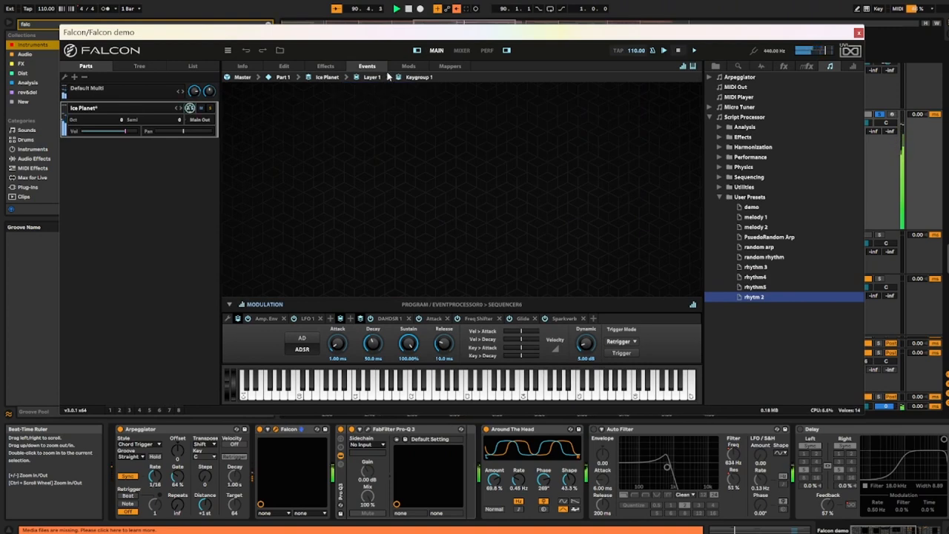
left_click(325, 65)
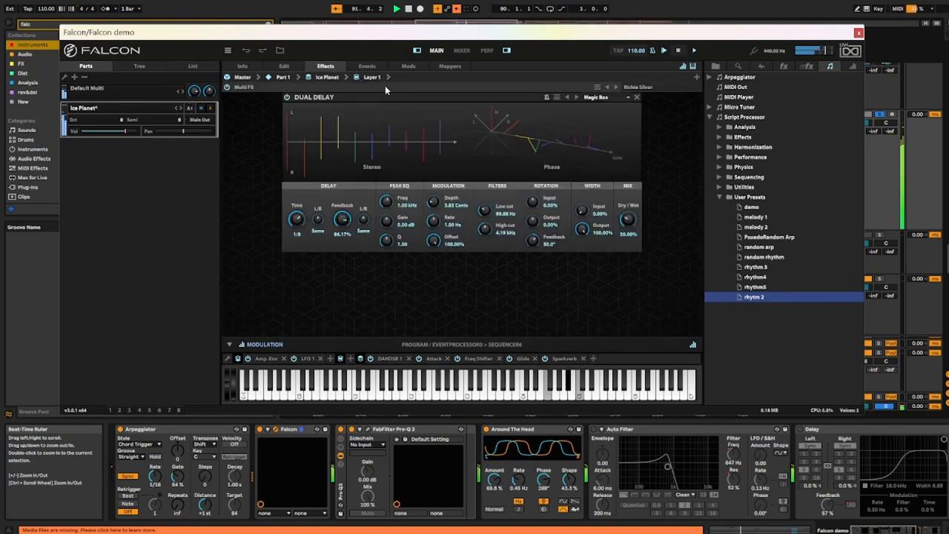
left_click(372, 77)
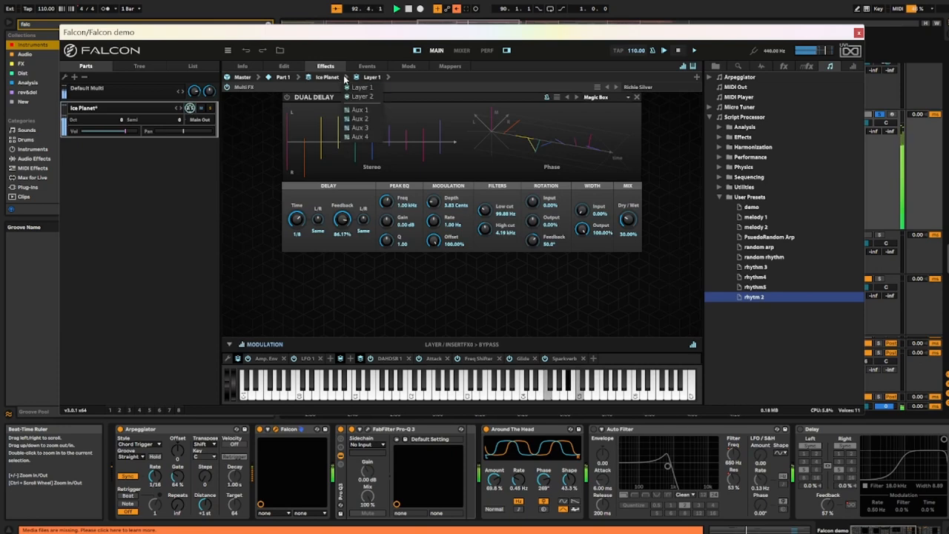
left_click(371, 77)
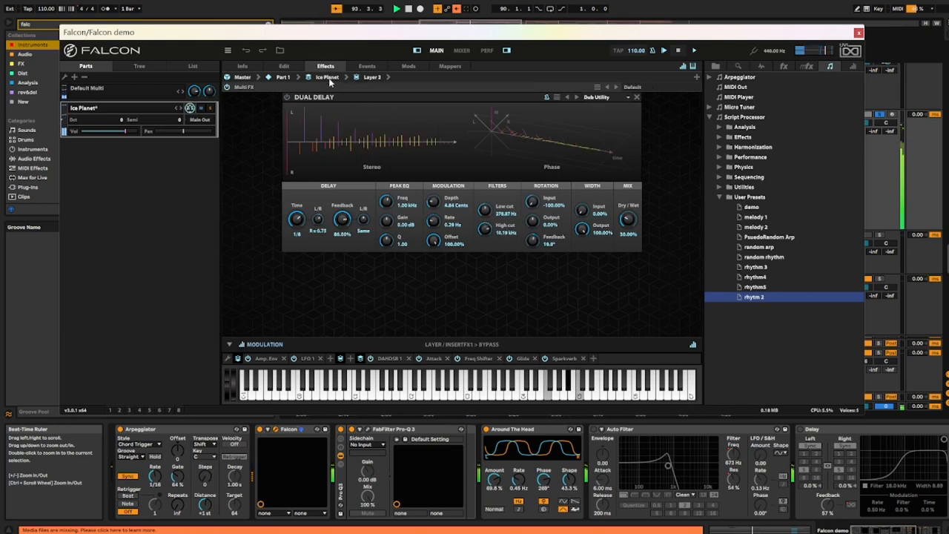
left_click(367, 66)
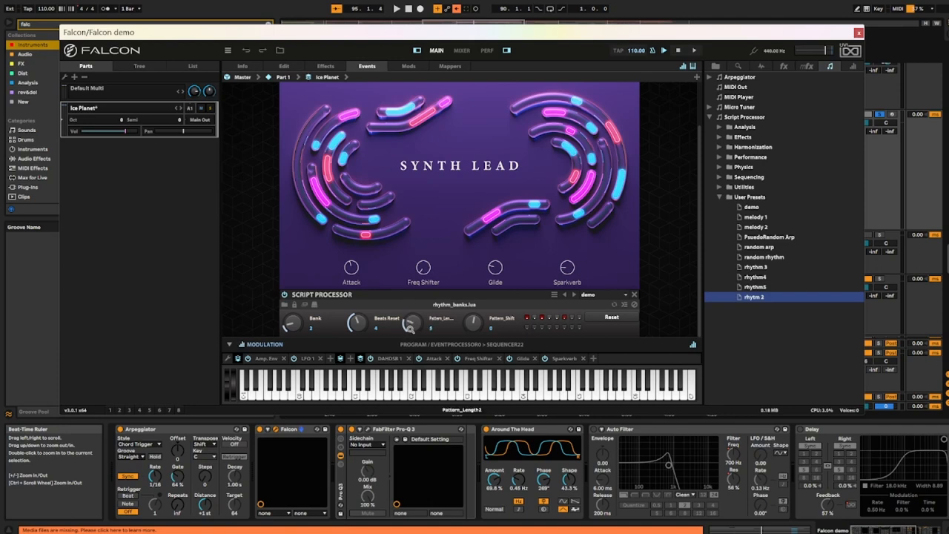
left_click(397, 9)
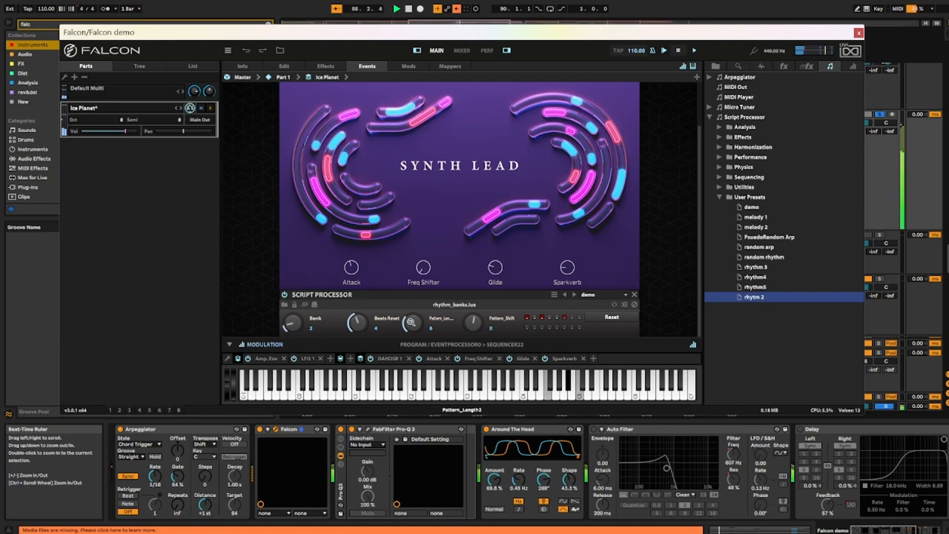
left_click(312, 322)
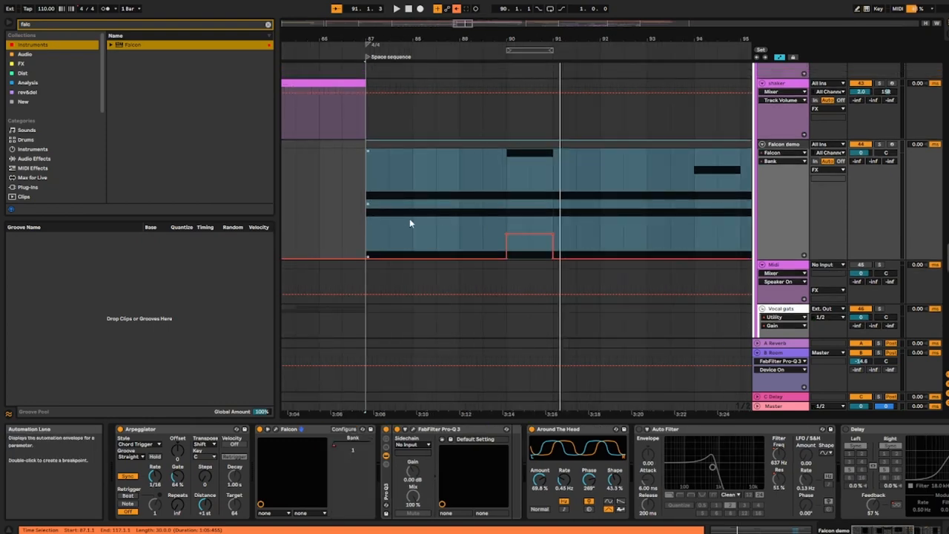
- Close the Falcon plug-in window and return to the Bitwig arranger
left_click(396, 9)
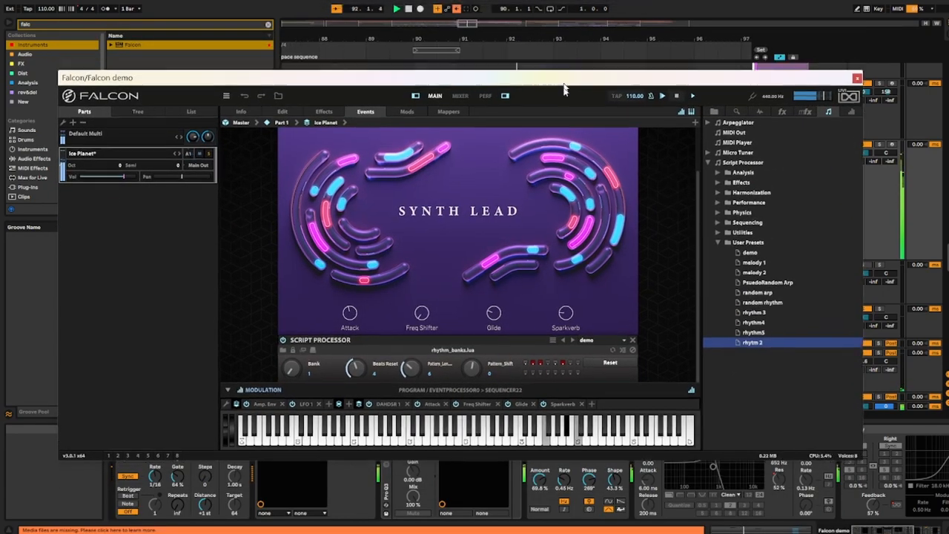
left_click(857, 77)
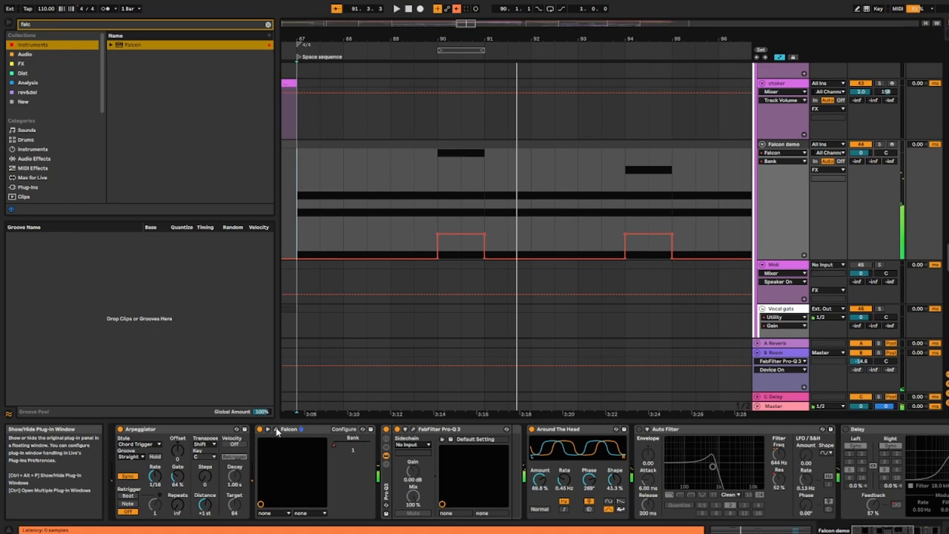
- Check the Arpeggiator's mode list, then bring the Falcon plug-in window back up
left_click(141, 457)
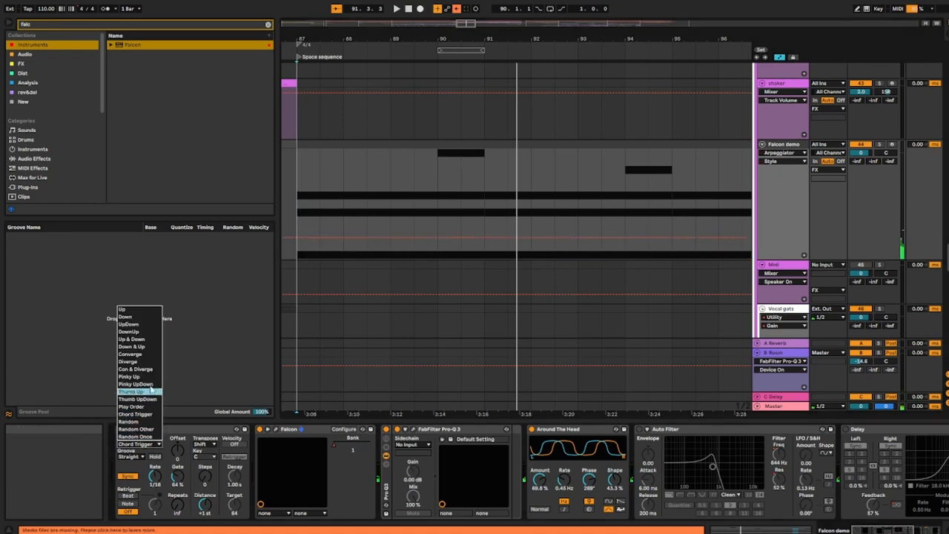
left_click(129, 376)
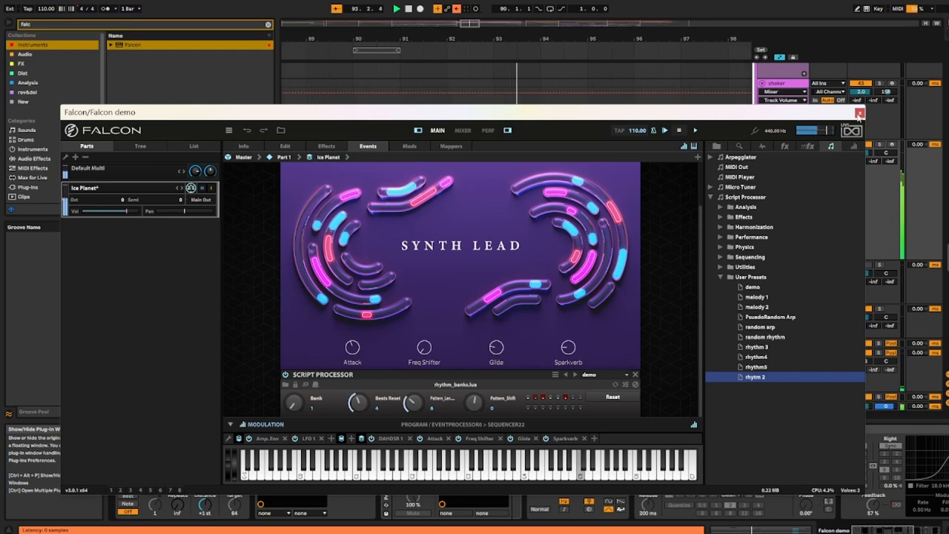
left_click(860, 113)
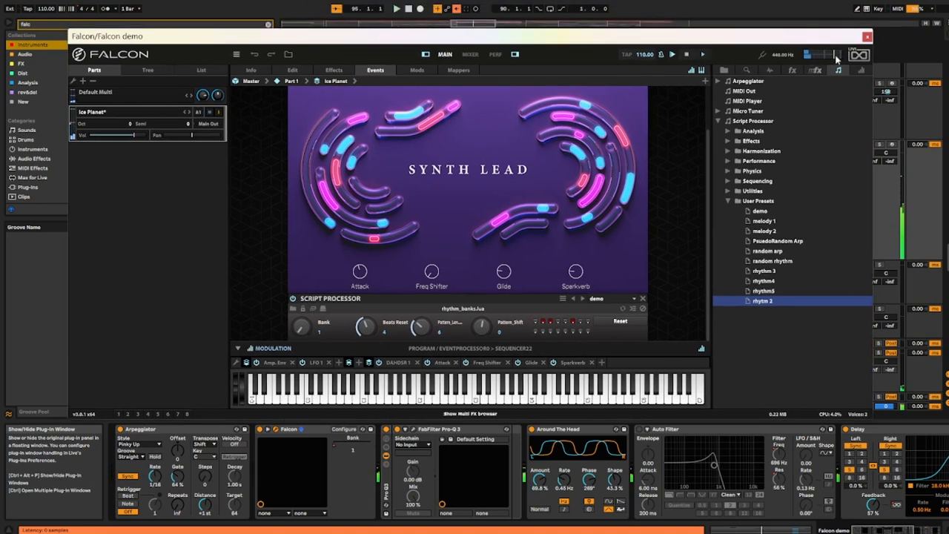
left_click(866, 35)
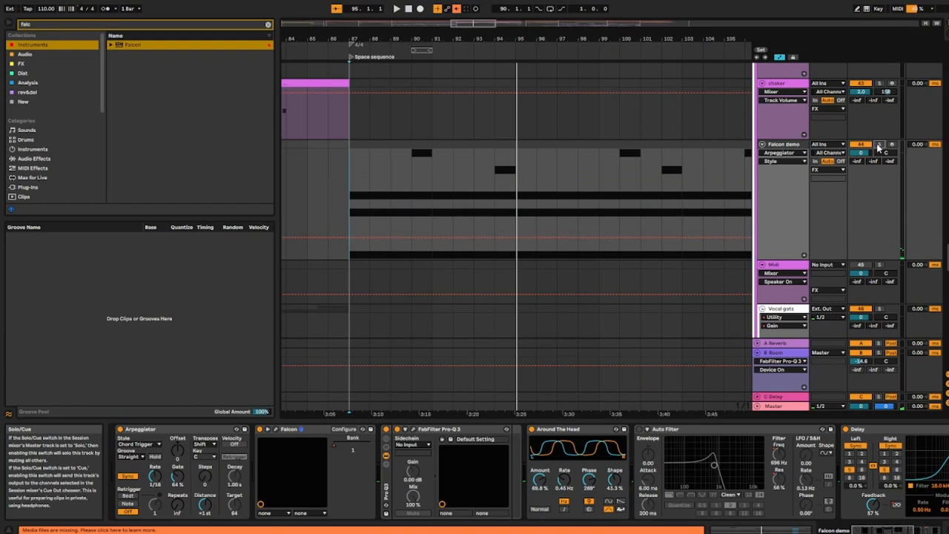
- Play the clip of long notes and reopen the Falcon plug-in window
left_click(396, 9)
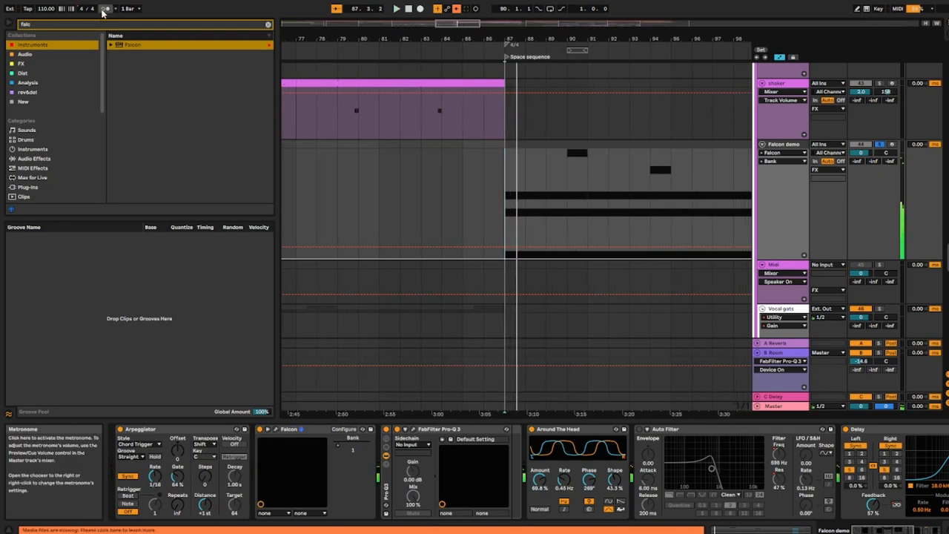
left_click(267, 429)
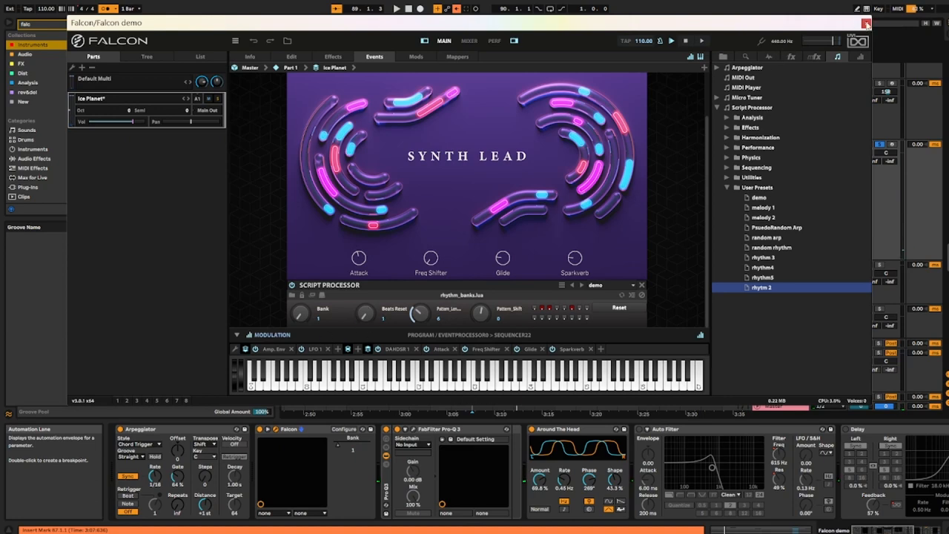
left_click(866, 22)
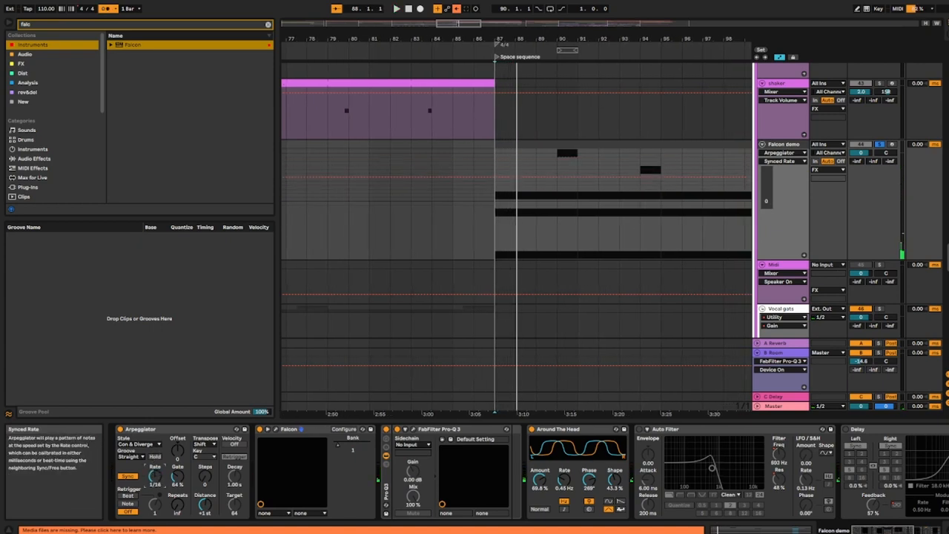
- Choose a new note-order style for the Bitwig Arpeggiator on the Falcon track
left_click(104, 9)
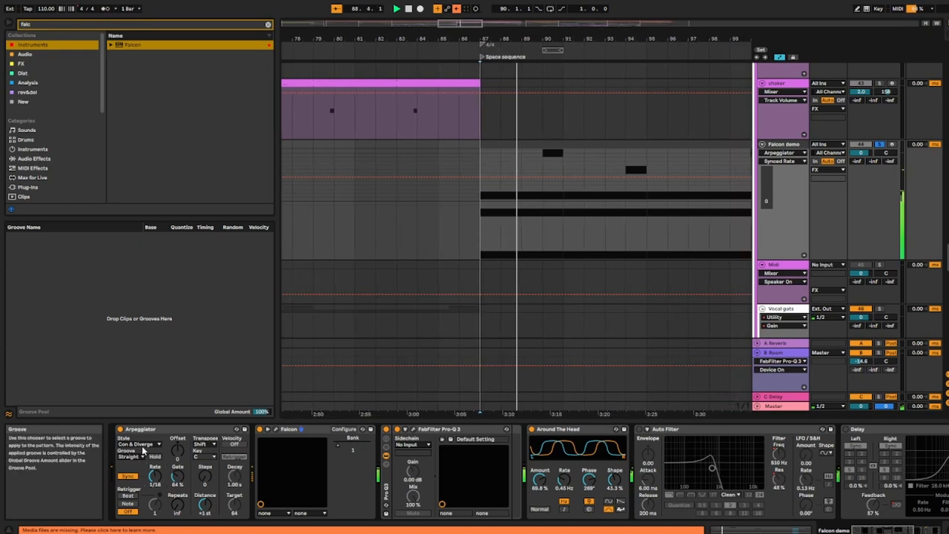
left_click(140, 445)
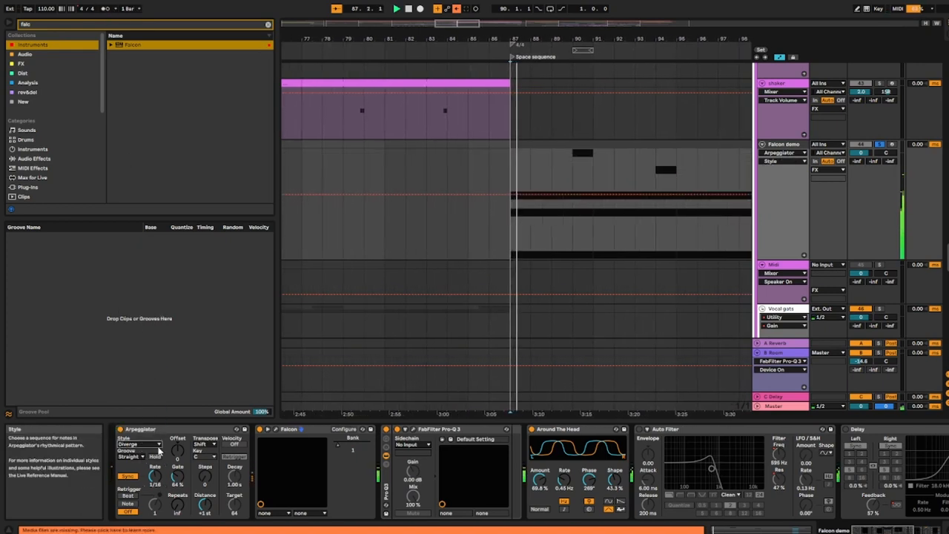
left_click(139, 443)
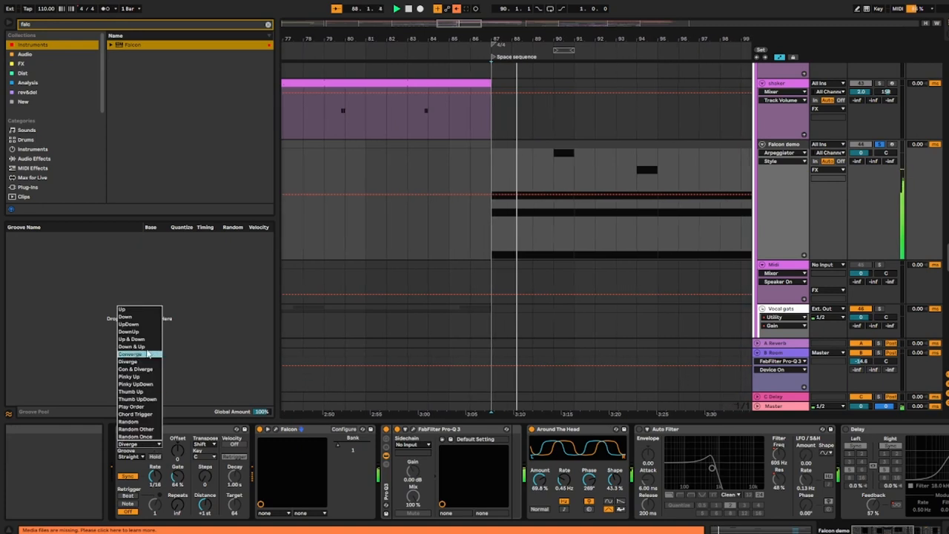
left_click(127, 323)
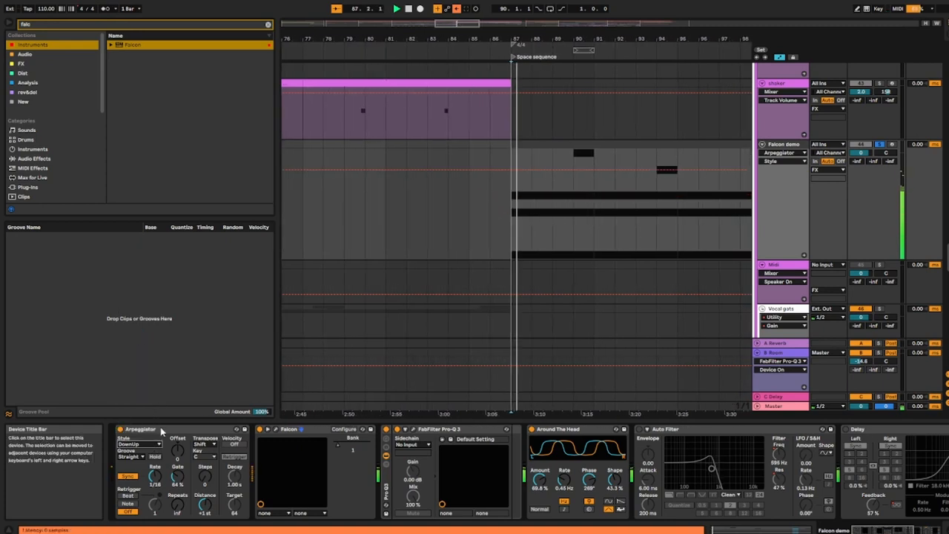
left_click(140, 445)
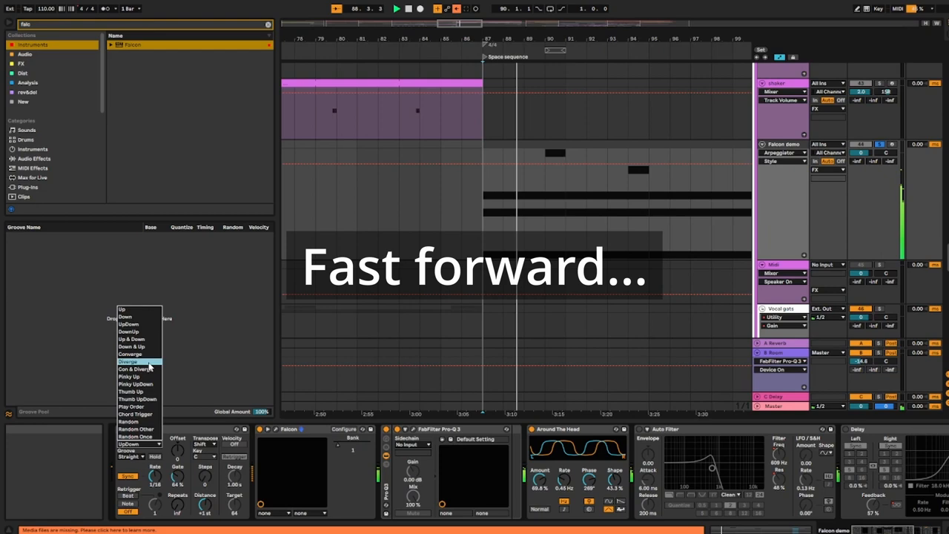
left_click(129, 376)
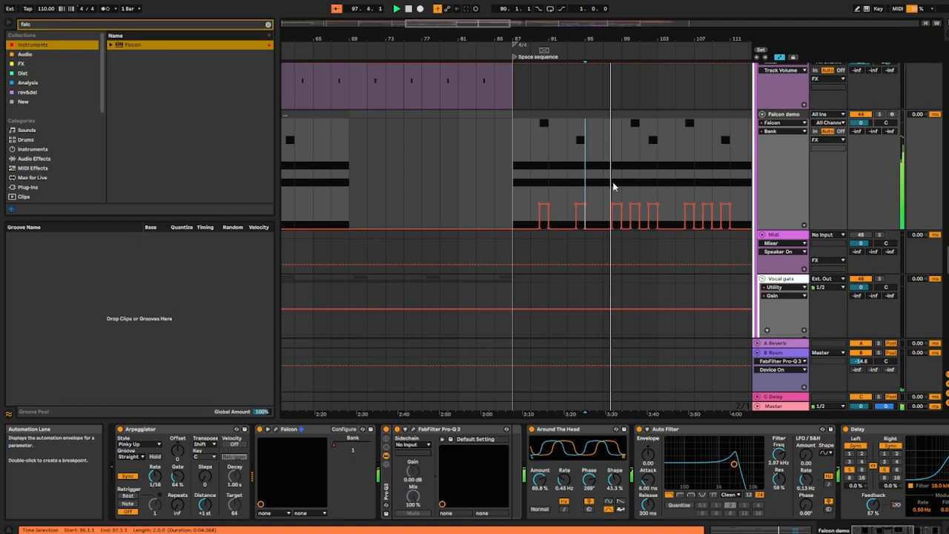
- Add a stepped automation lane under the note clips in the arranger
left_click(630, 141)
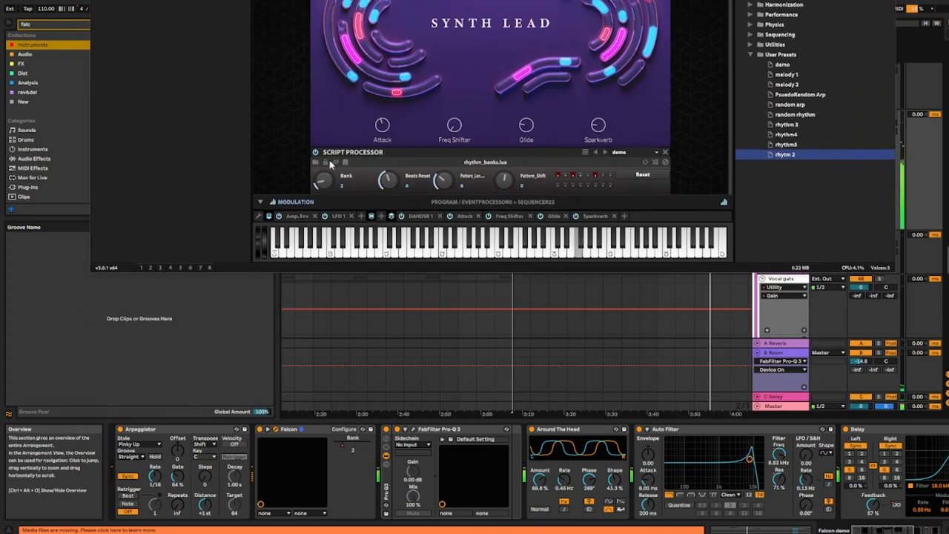
left_click(318, 151)
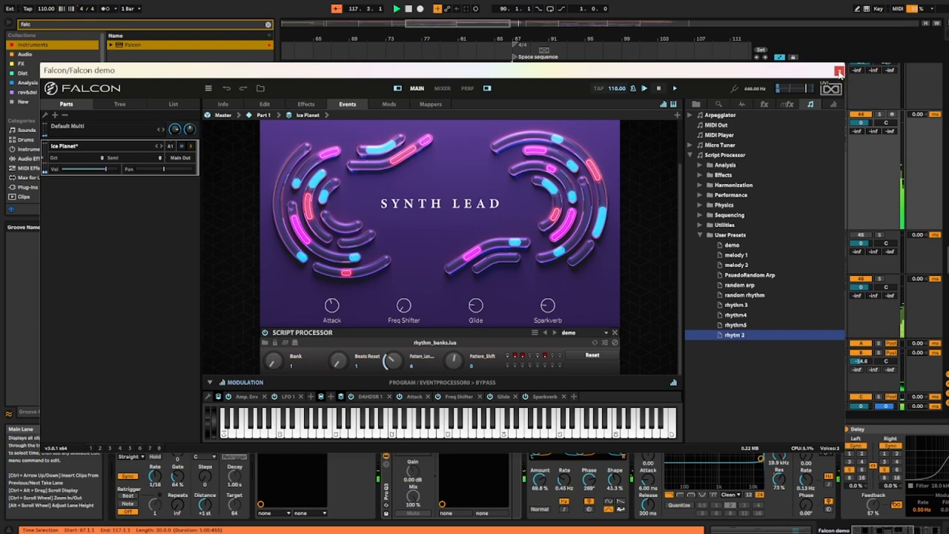
left_click(839, 71)
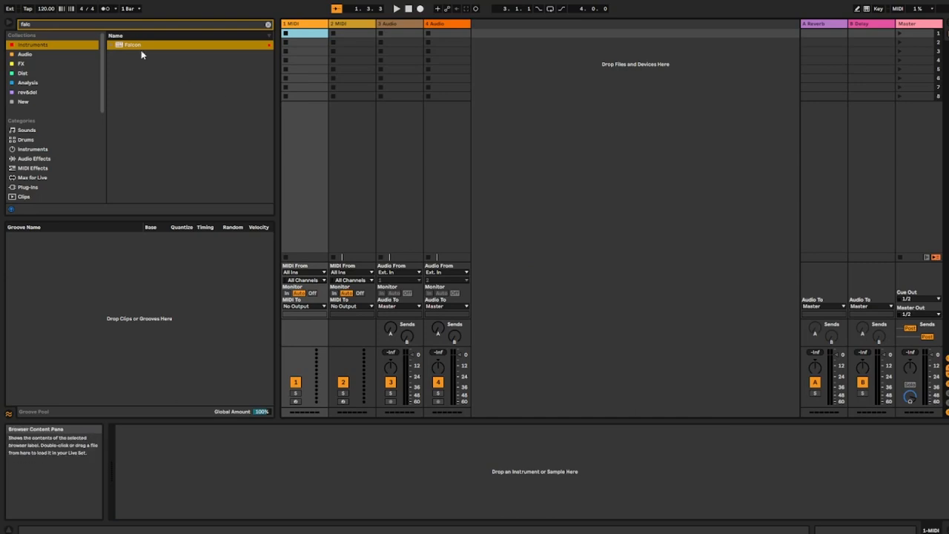
- Load Falcon onto an instrument track in the new project and show its window
double_click(132, 45)
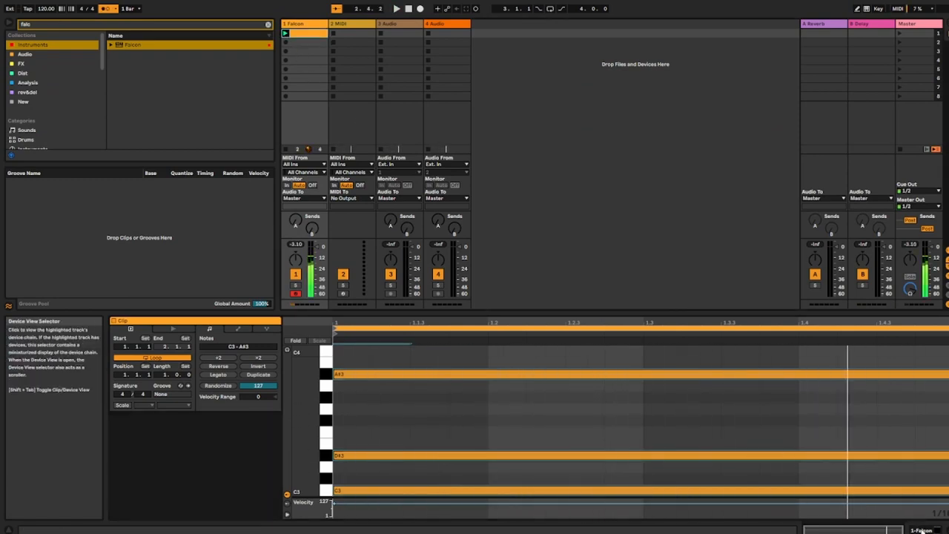
left_click(32, 167)
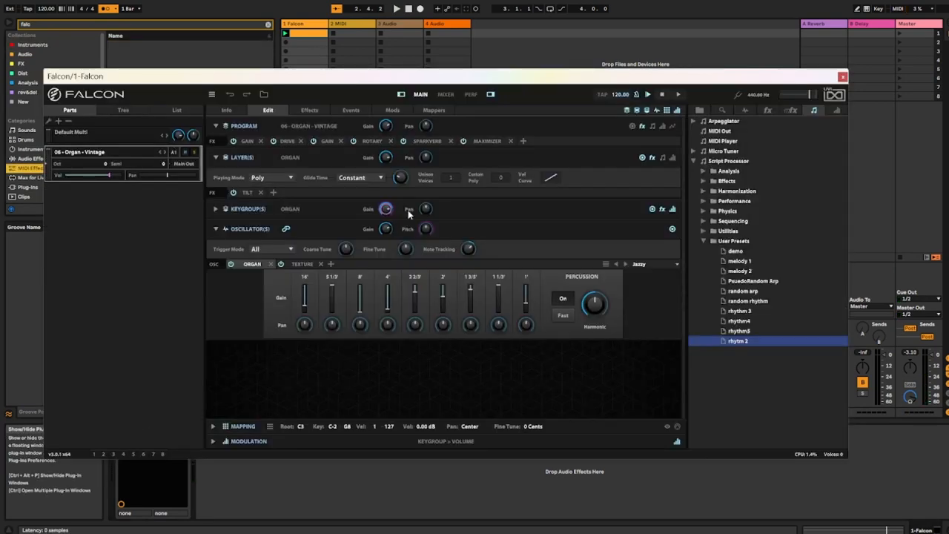
- Add the rhythm_banks script processor to the organ program's event chain
left_click(350, 109)
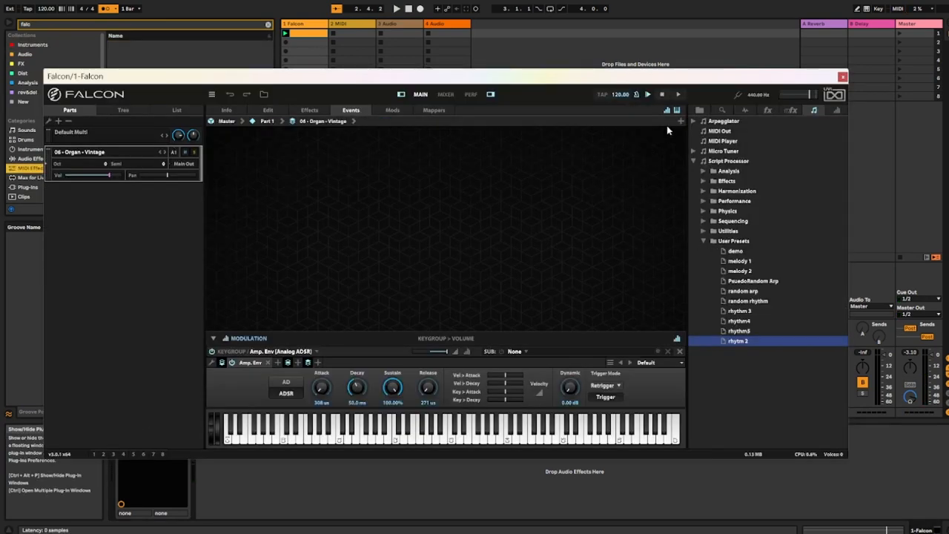
left_click(724, 162)
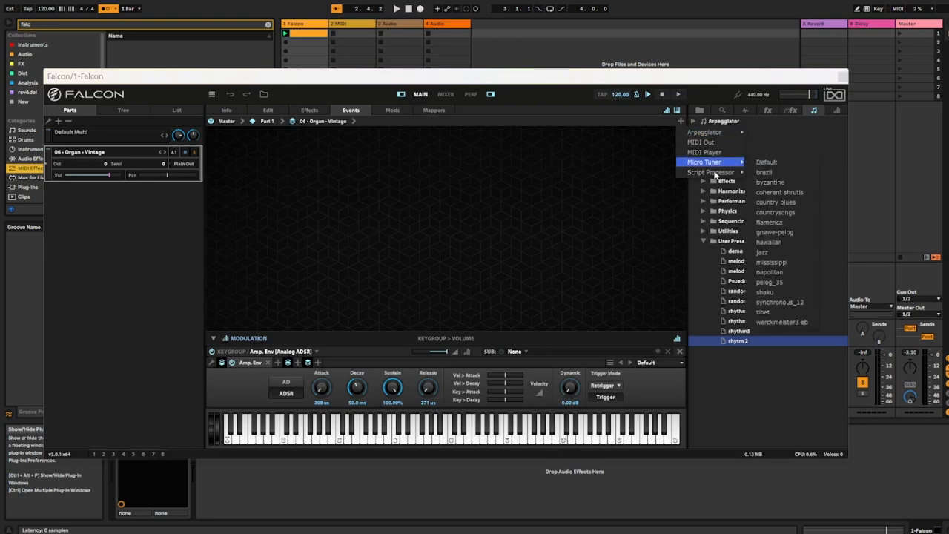
left_click(709, 160)
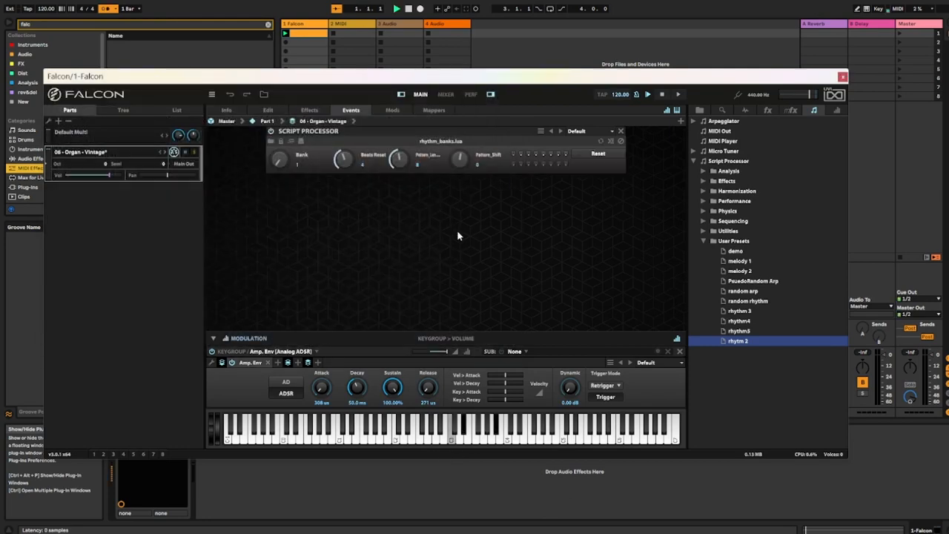
mouse_move(528, 191)
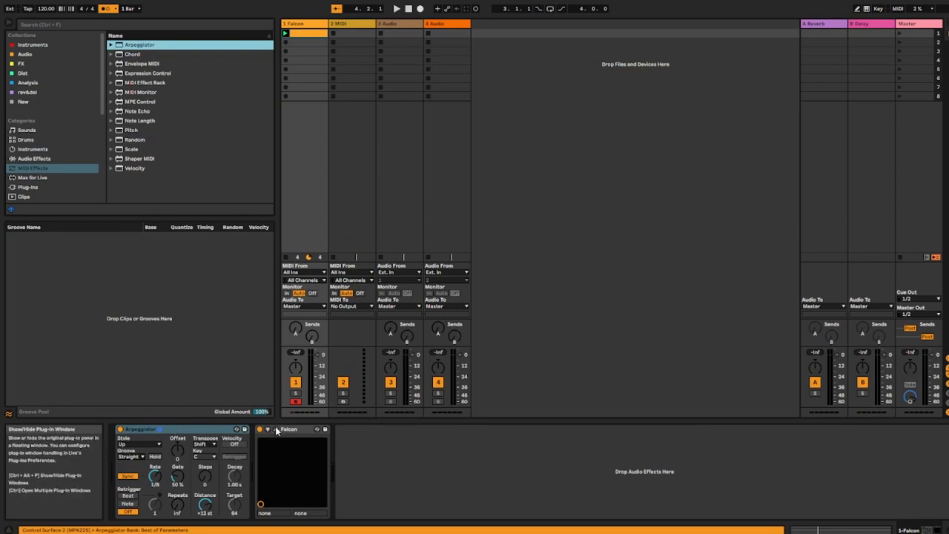
- Set the Bitwig Arpeggiator before Falcon to a chord-trigger style
left_click(276, 428)
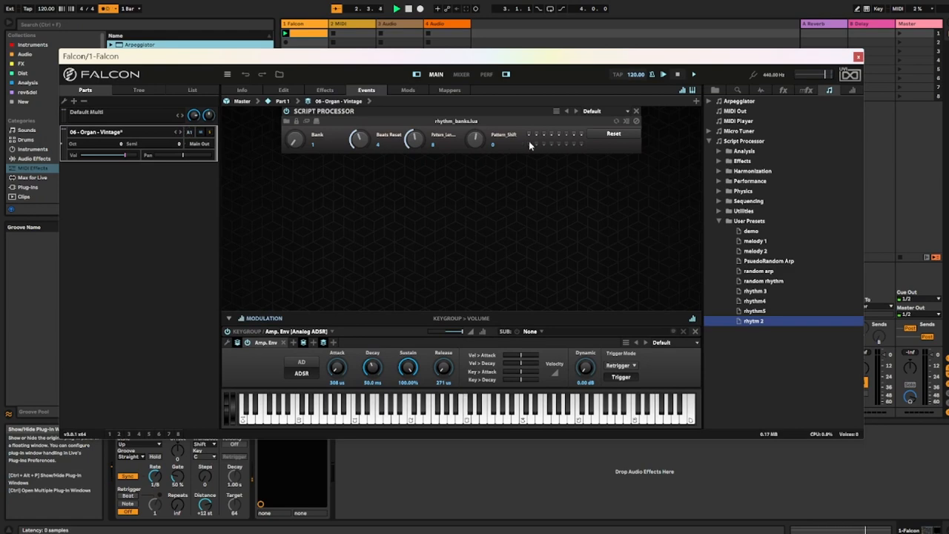
left_click(528, 134)
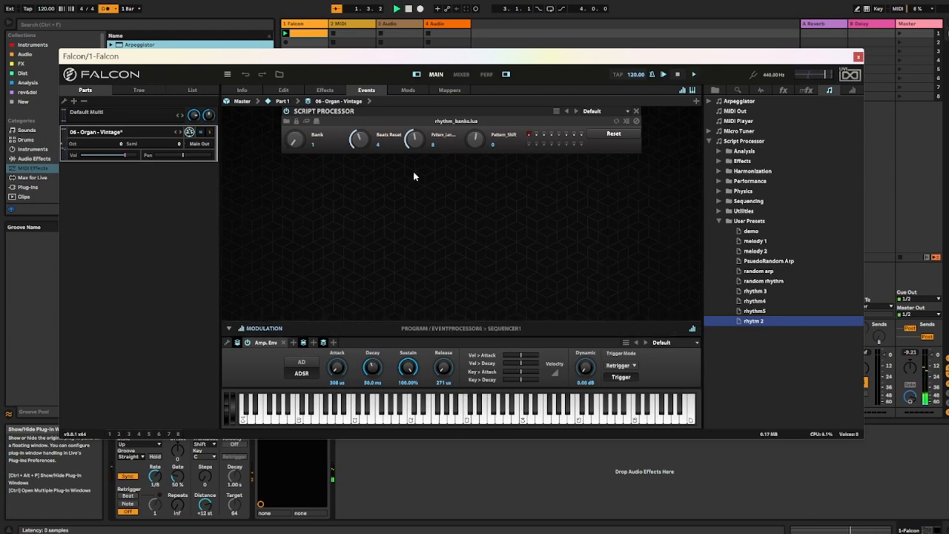
left_click(139, 445)
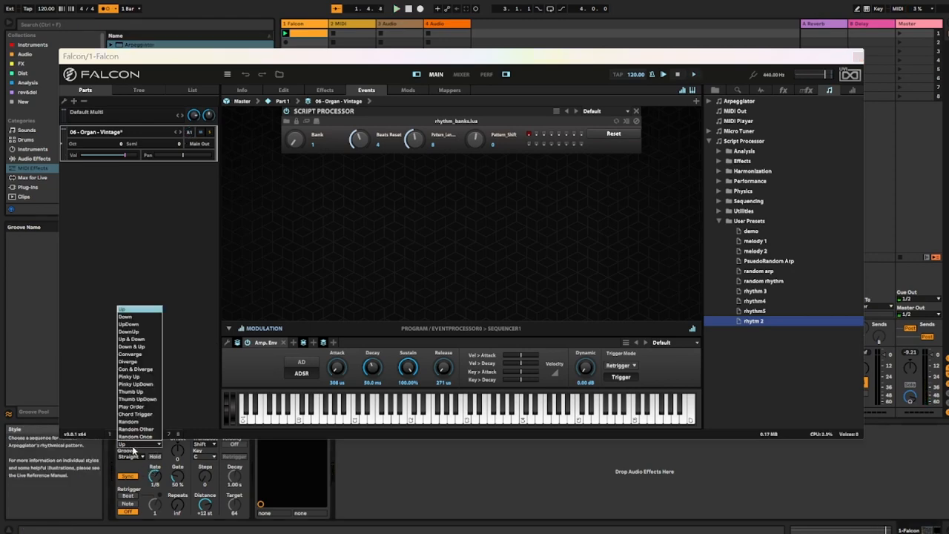
left_click(136, 414)
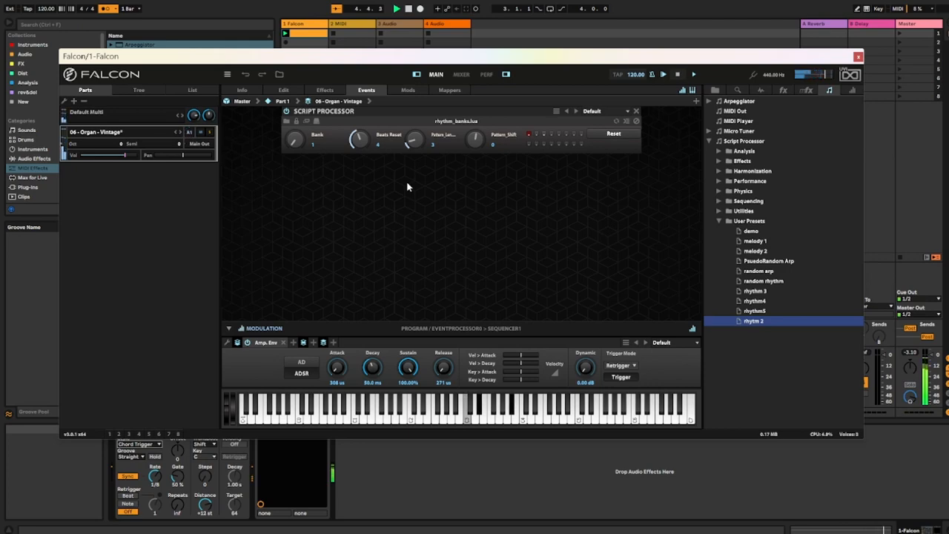
mouse_move(391, 148)
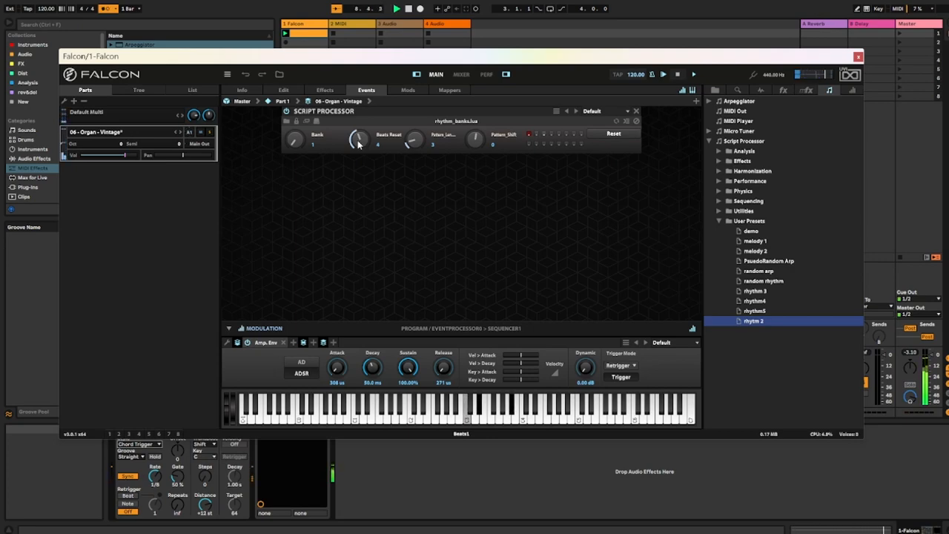
- Pick a different rhythm bank on the rhythm_banks script's Bank knob
left_click_drag(359, 139, 363, 133)
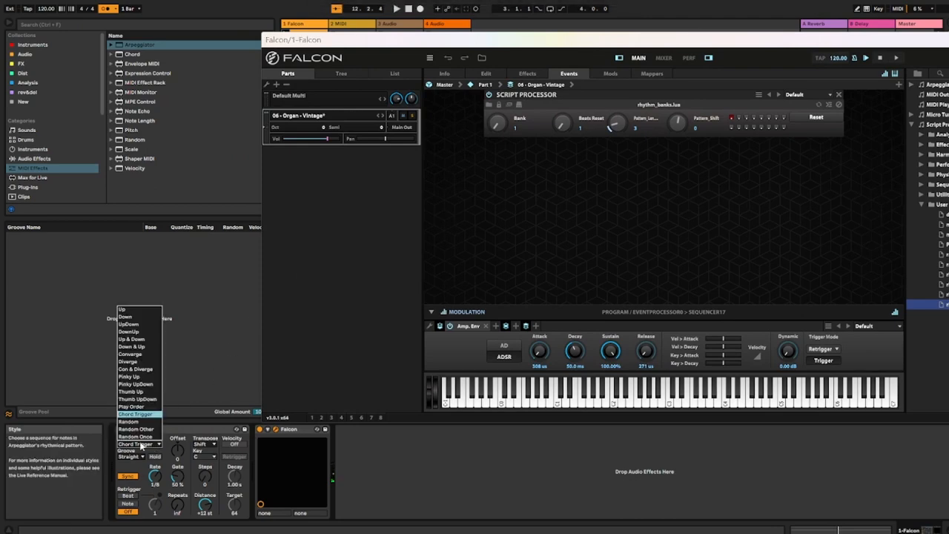
left_click(125, 318)
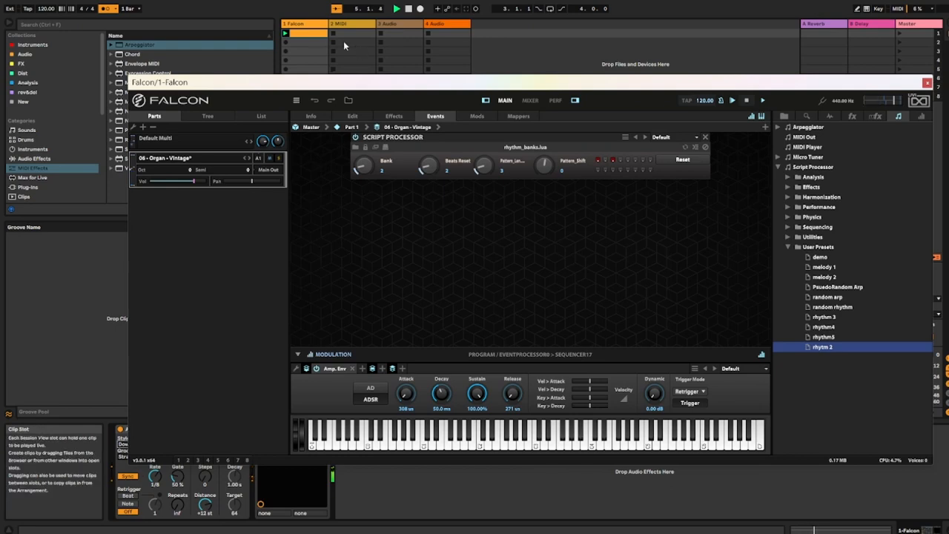
left_click_drag(160, 82, 437, 73)
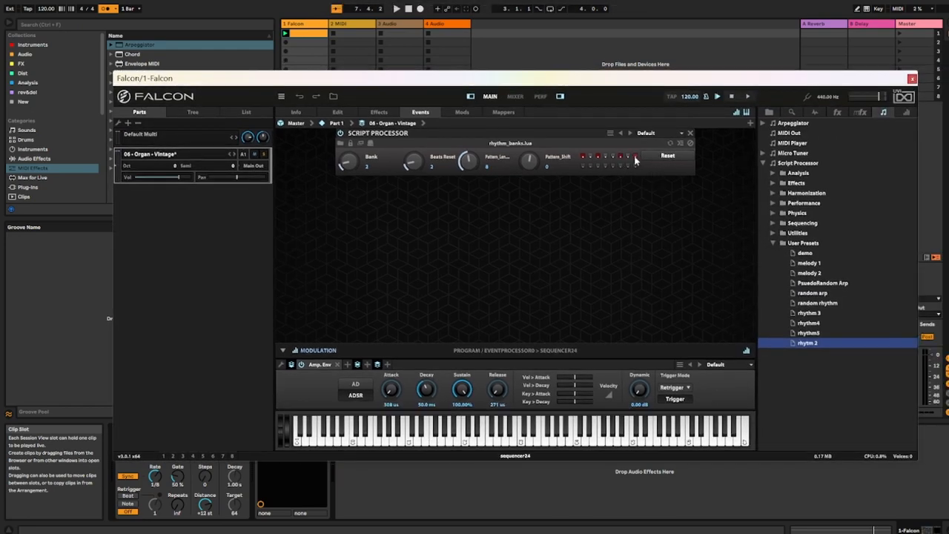
left_click(396, 9)
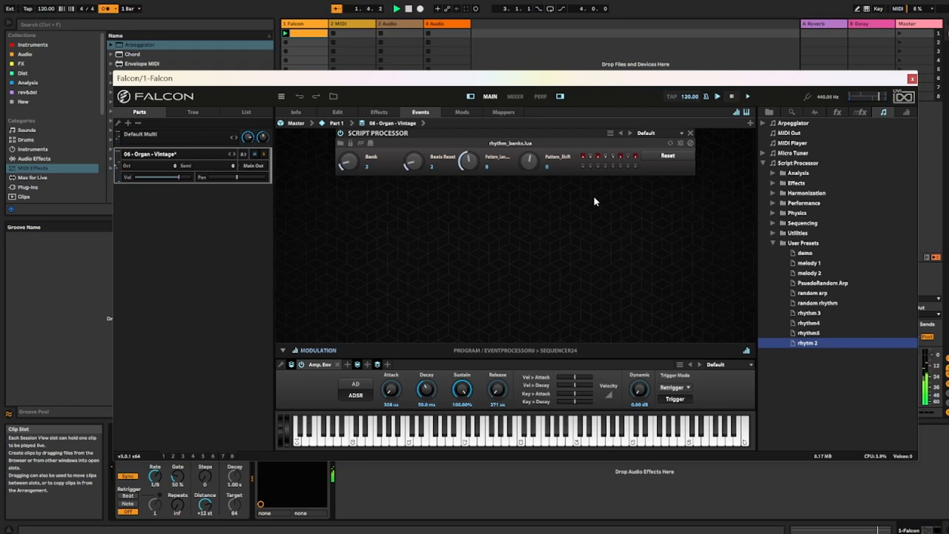
left_click(667, 156)
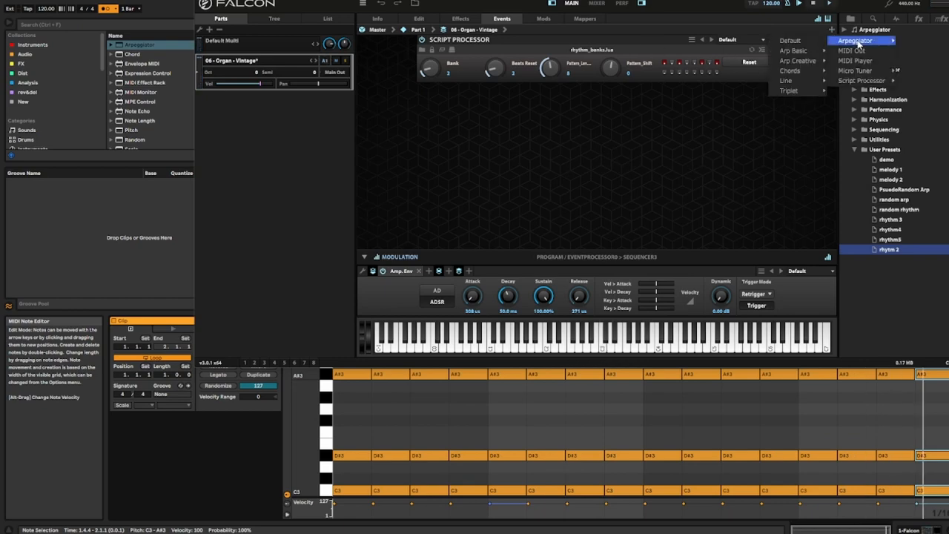
- Add pseudorandom_arp.lua ahead of the rhythm script and adjust its Seed knob
left_click(865, 80)
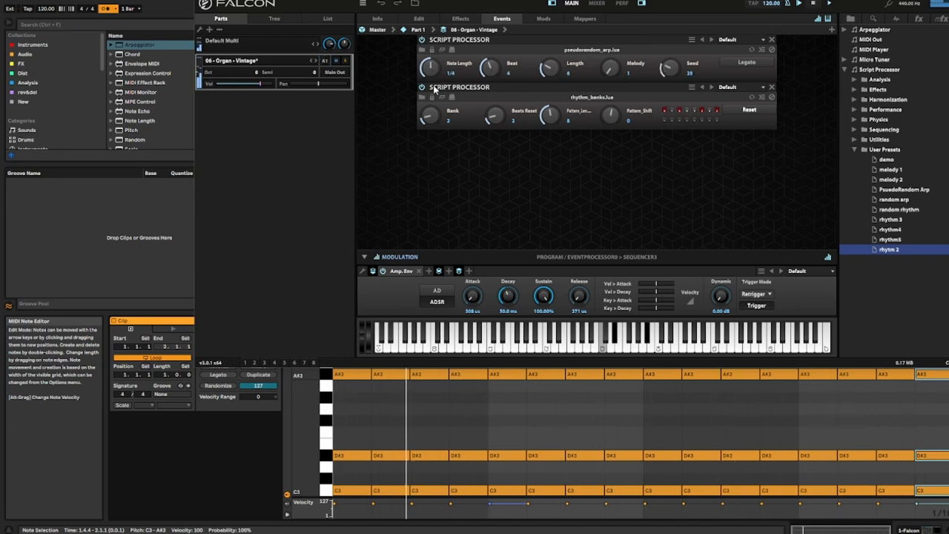
left_click_drag(670, 69, 671, 59)
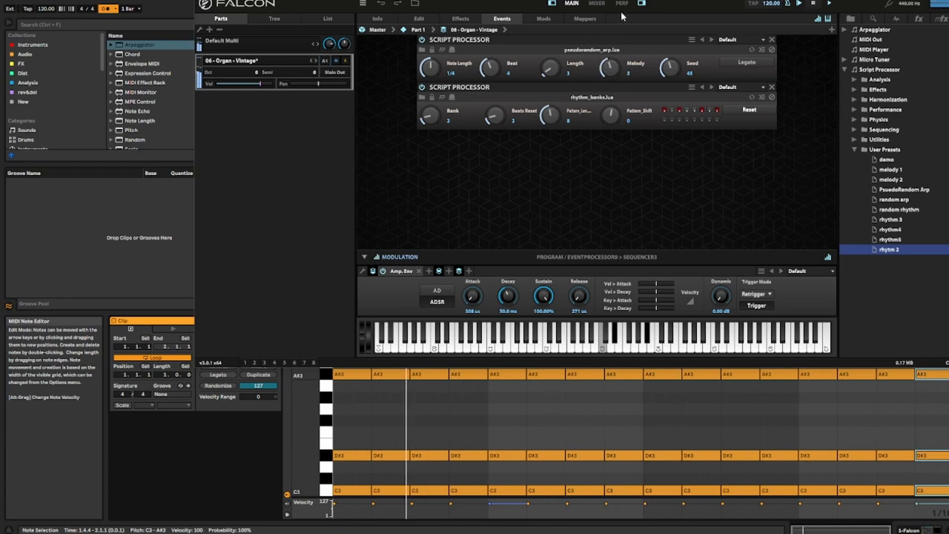
mouse_move(611, 101)
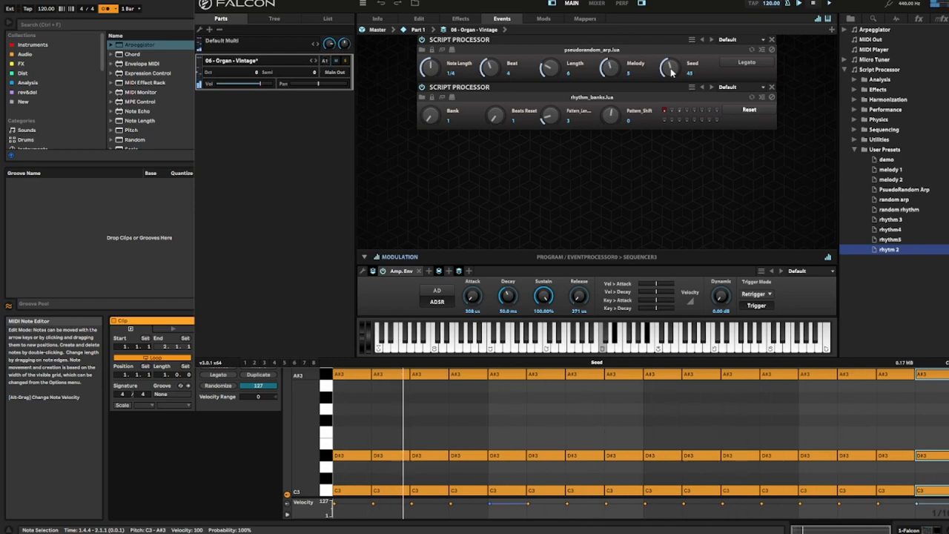
left_click_drag(670, 67, 675, 59)
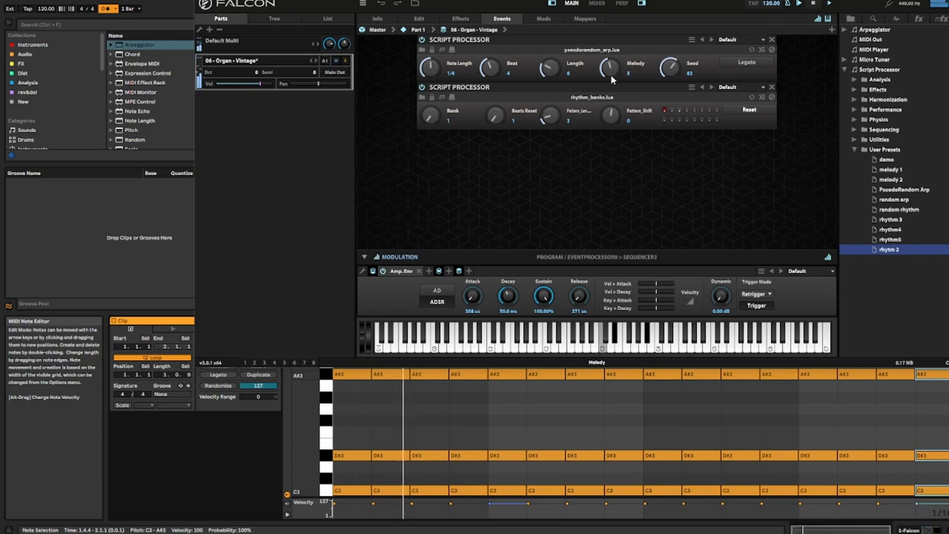
left_click(422, 88)
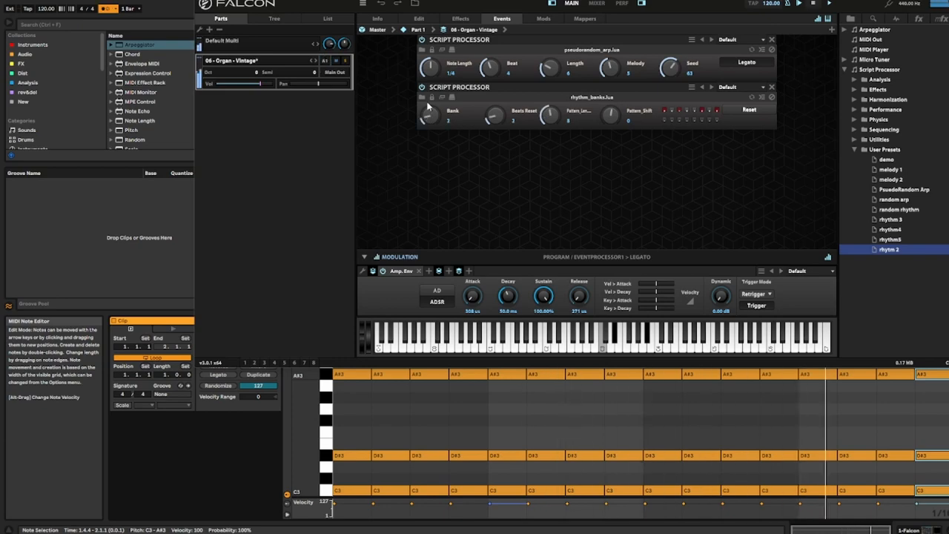
mouse_move(614, 172)
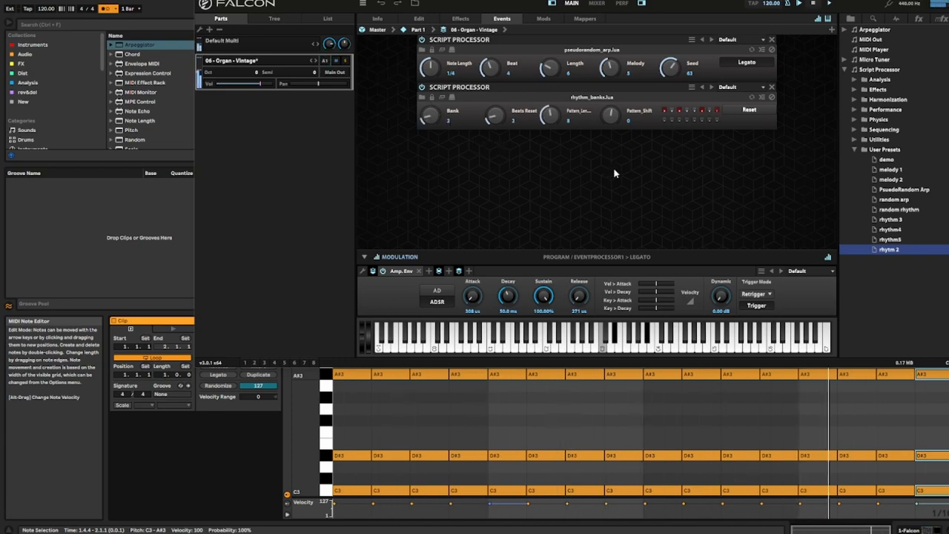
mouse_move(620, 174)
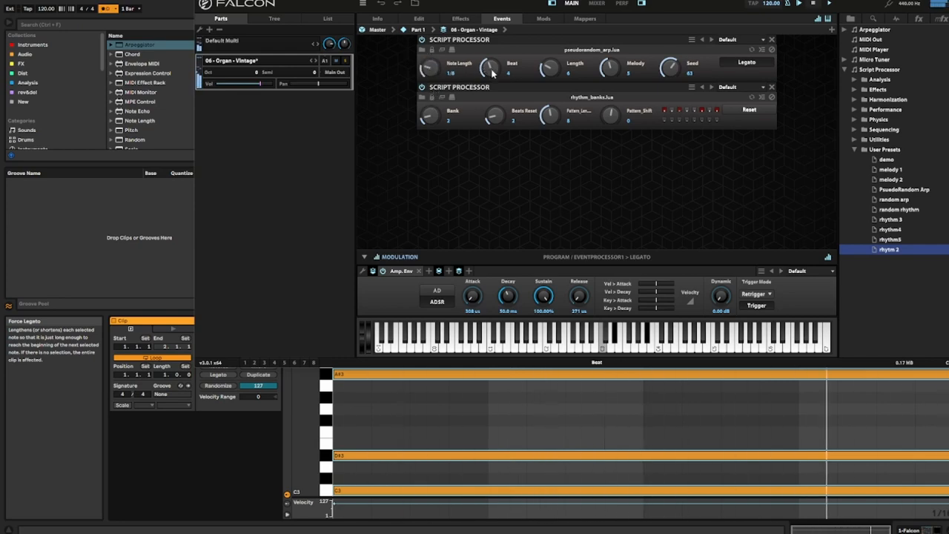
- Give the arp script a new melody seed and enable its Legato playing
left_click_drag(512, 72, 512, 60)
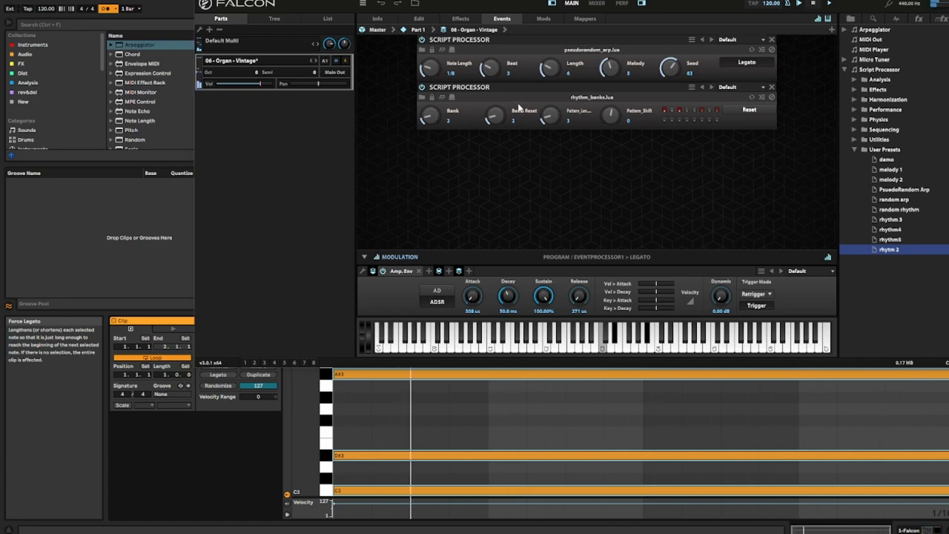
left_click(423, 91)
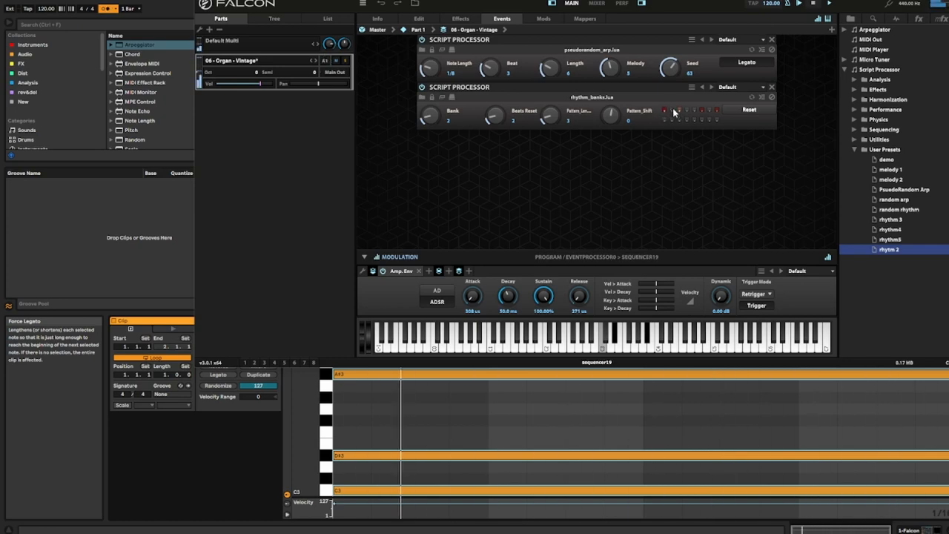
left_click(673, 110)
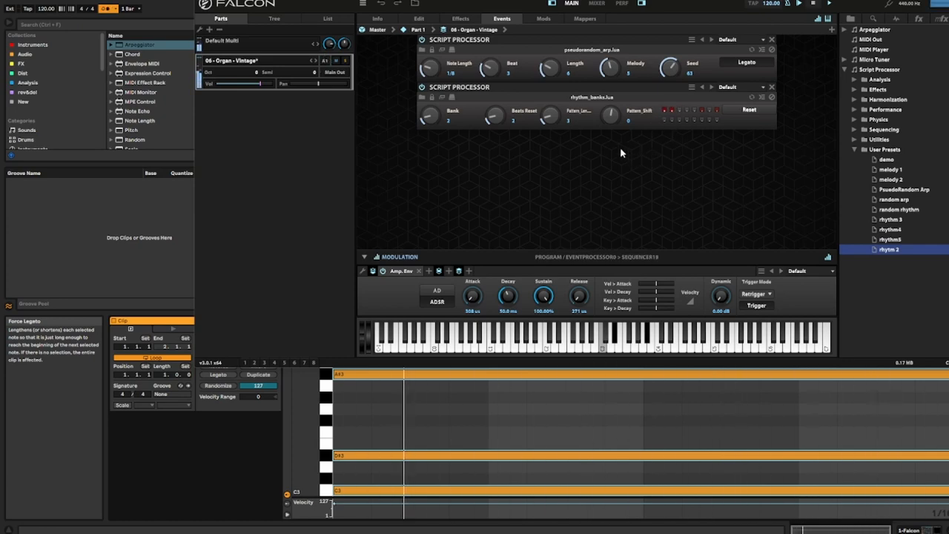
mouse_move(543, 143)
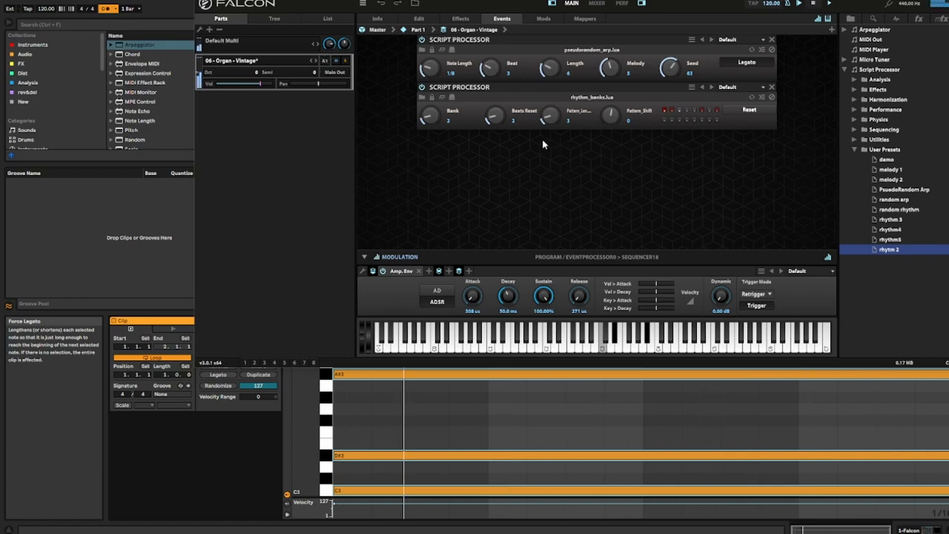
left_click_drag(581, 116, 581, 107)
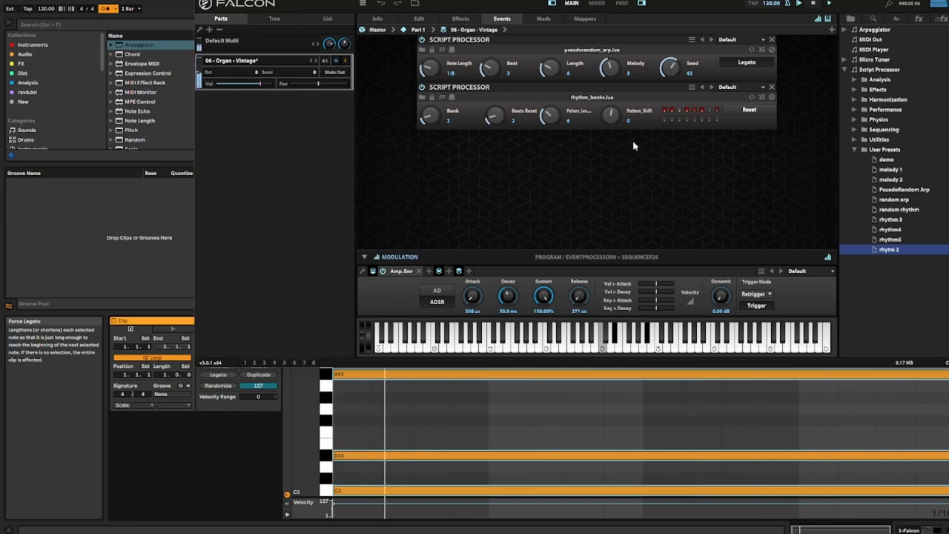
mouse_move(541, 142)
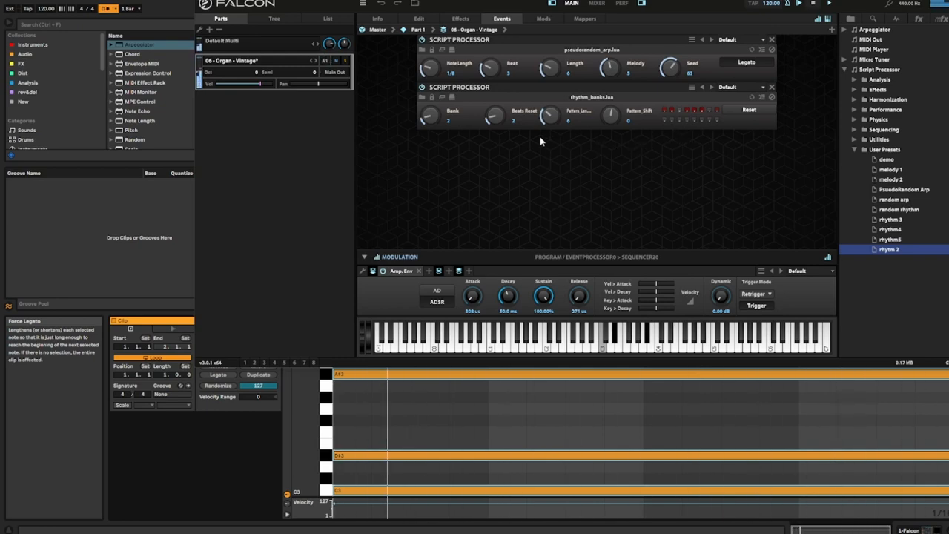